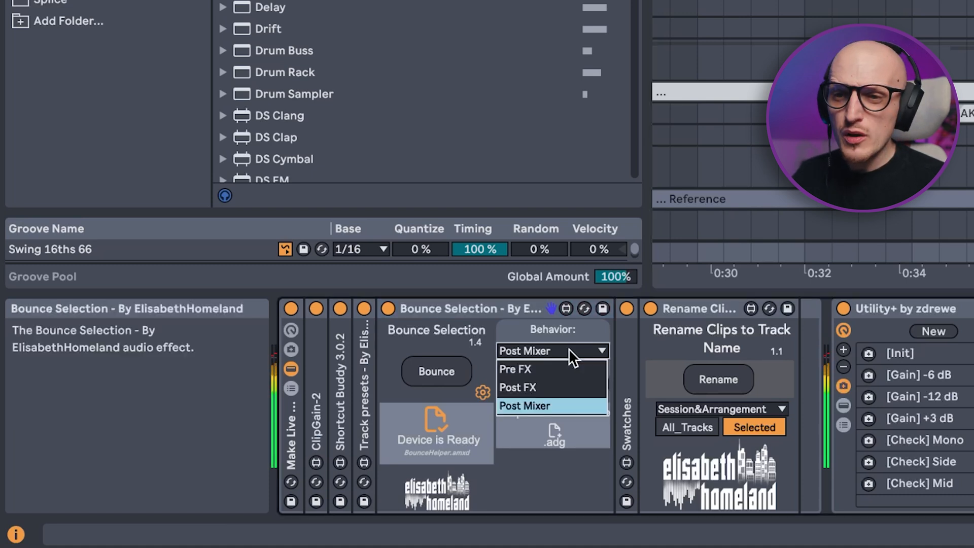
{"action": "mouse_move", "coordinate": [469, 302]}
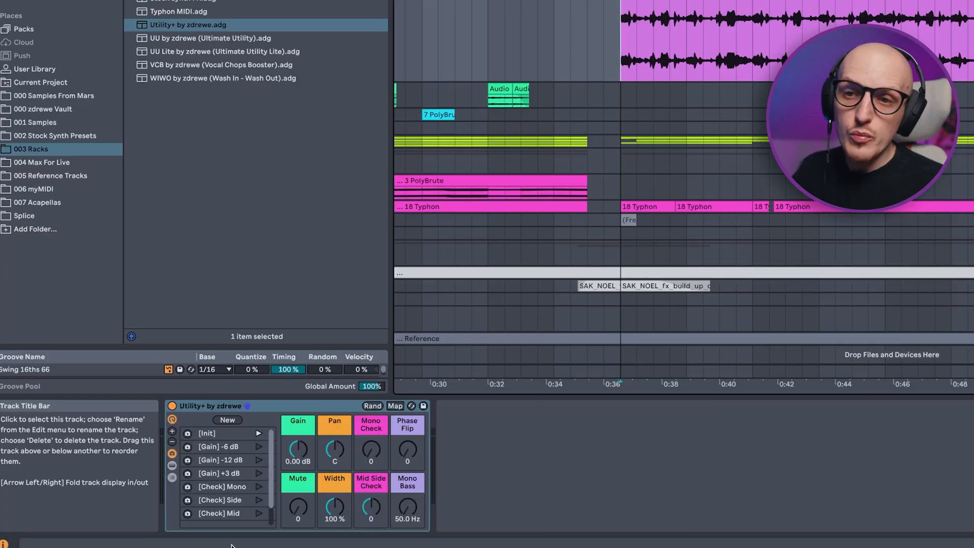
{"action": "mouse_move", "coordinate": [289, 416]}
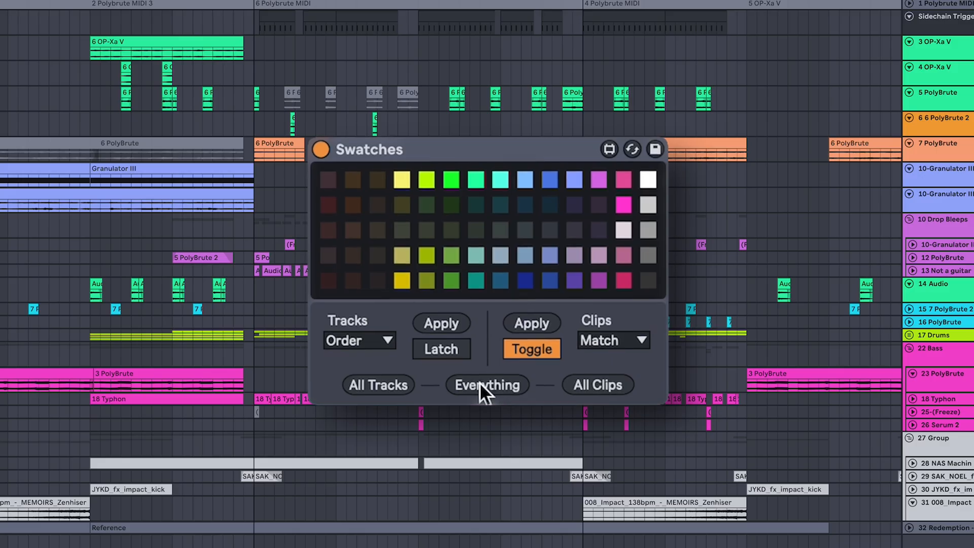
Step: Apply Swatches colours to everything, recolouring all tracks and clips
{"action": "left_click", "coordinate": [488, 385]}
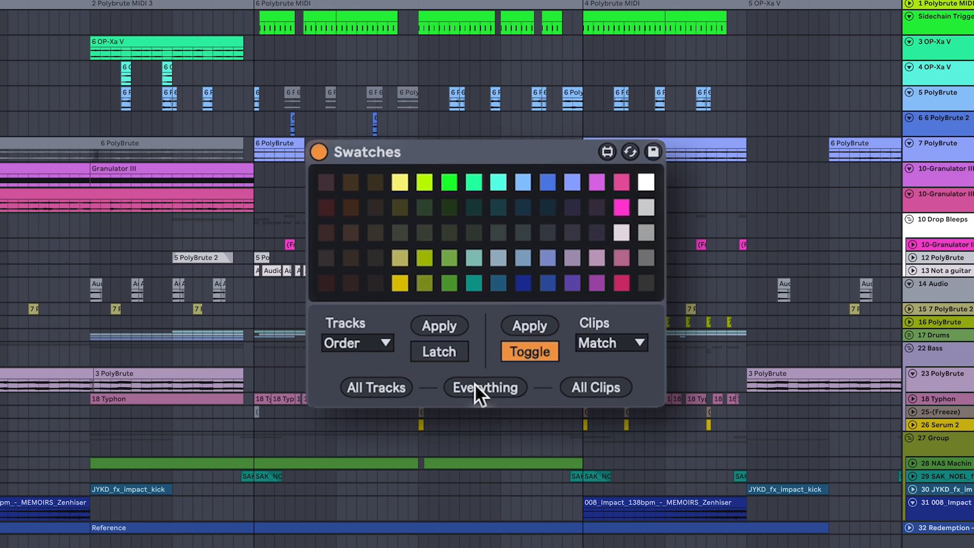
{"action": "left_click", "coordinate": [486, 387]}
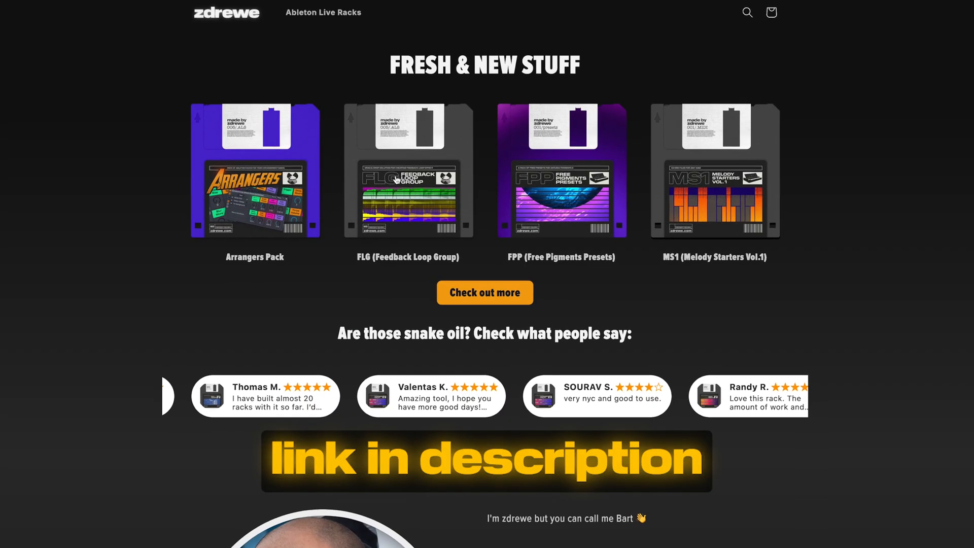
Step: Scroll the zdrewe site down to the FLG usage instructions
{"action": "scroll", "scroll_direction": "down", "scroll_amount": 3}
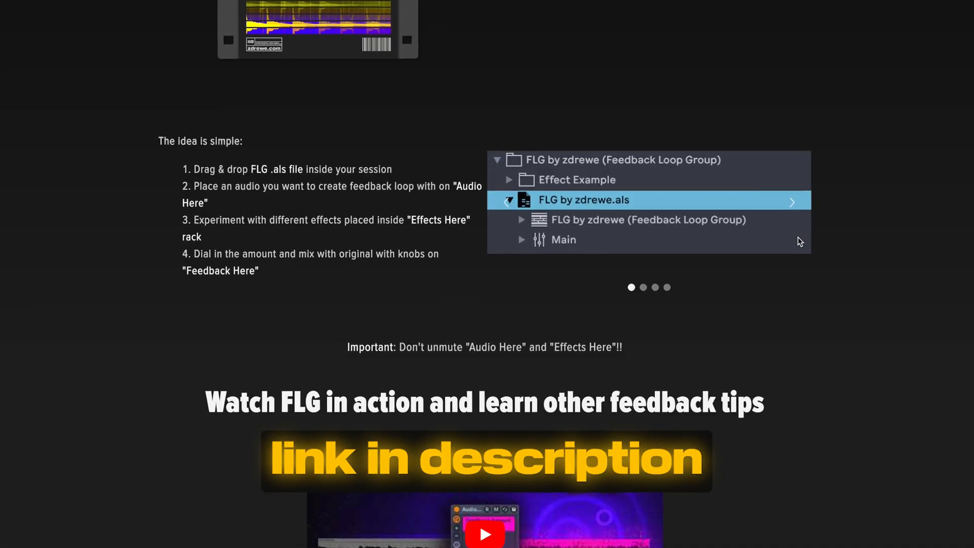
{"action": "scroll", "scroll_direction": "down", "scroll_amount": 3}
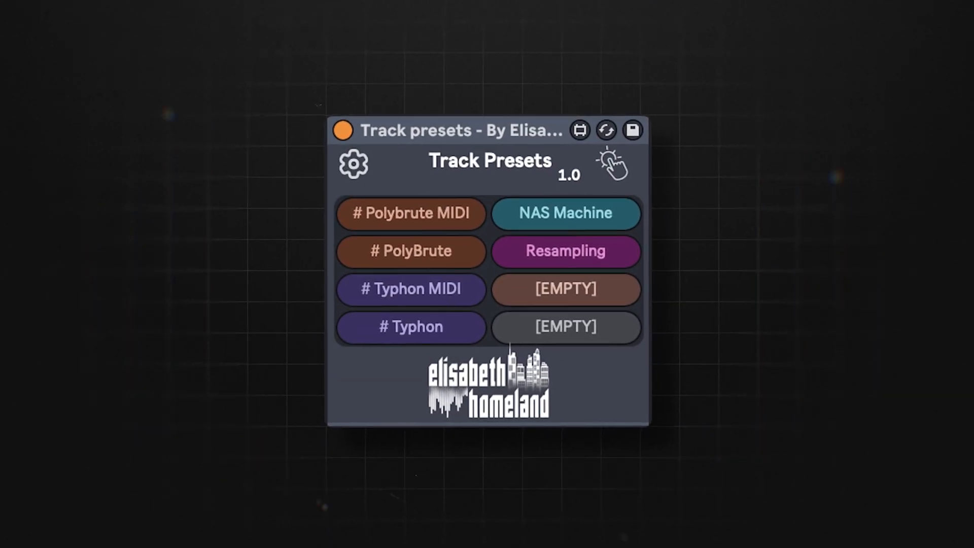
Step: Display the Track Presets device with PolyBrute, Typhon, NAS Machine and Resampling presets
{"action": "left_click", "coordinate": [353, 163]}
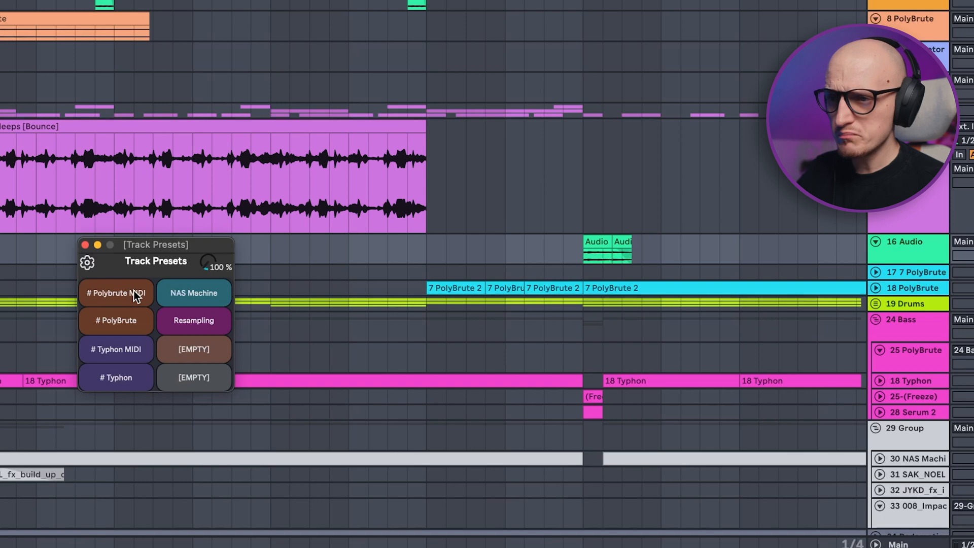
Step: Load the '# Polybrute MIDI' track preset from the Track Presets window
{"action": "left_click", "coordinate": [116, 292]}
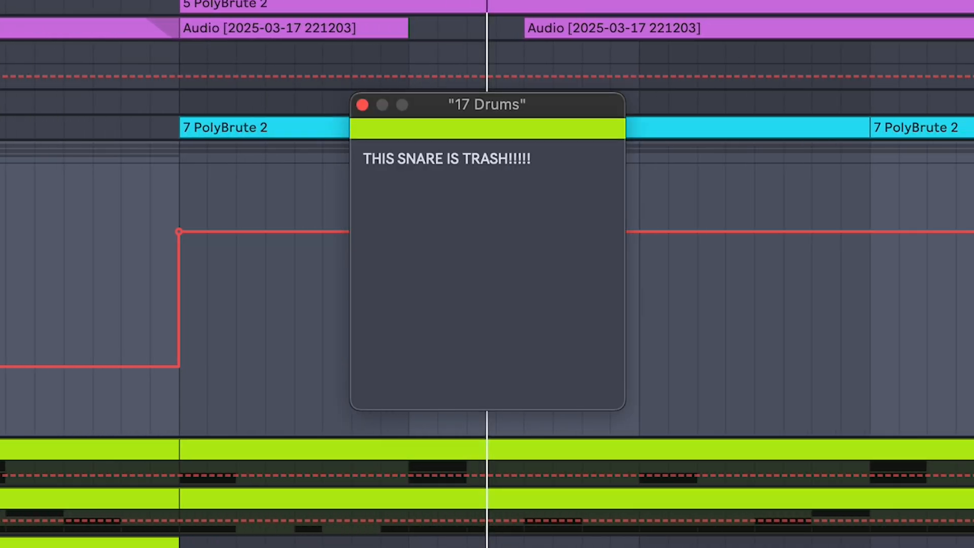
Step: Close the '17 Drums' Notepad window reading 'THIS SNARE IS TRASH!!!!!'
{"action": "left_click", "coordinate": [362, 105]}
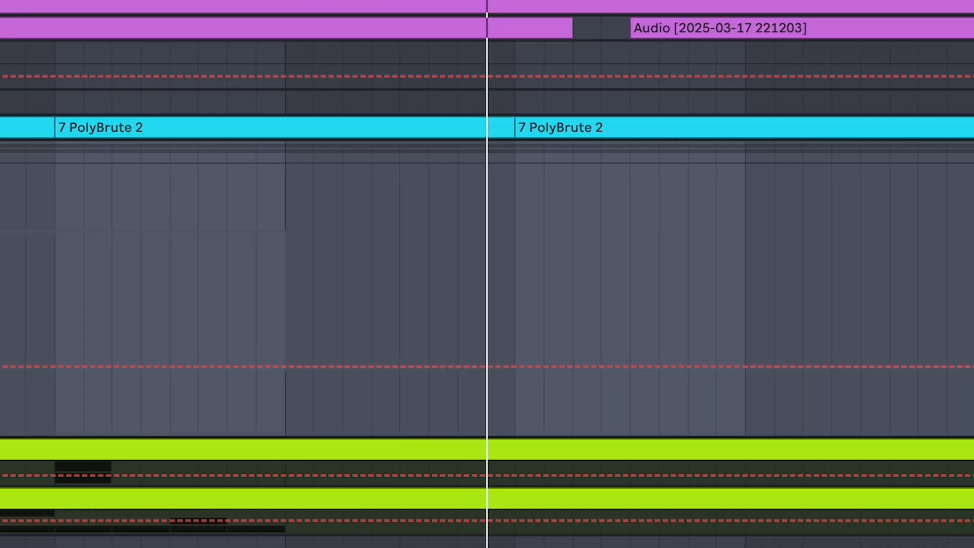